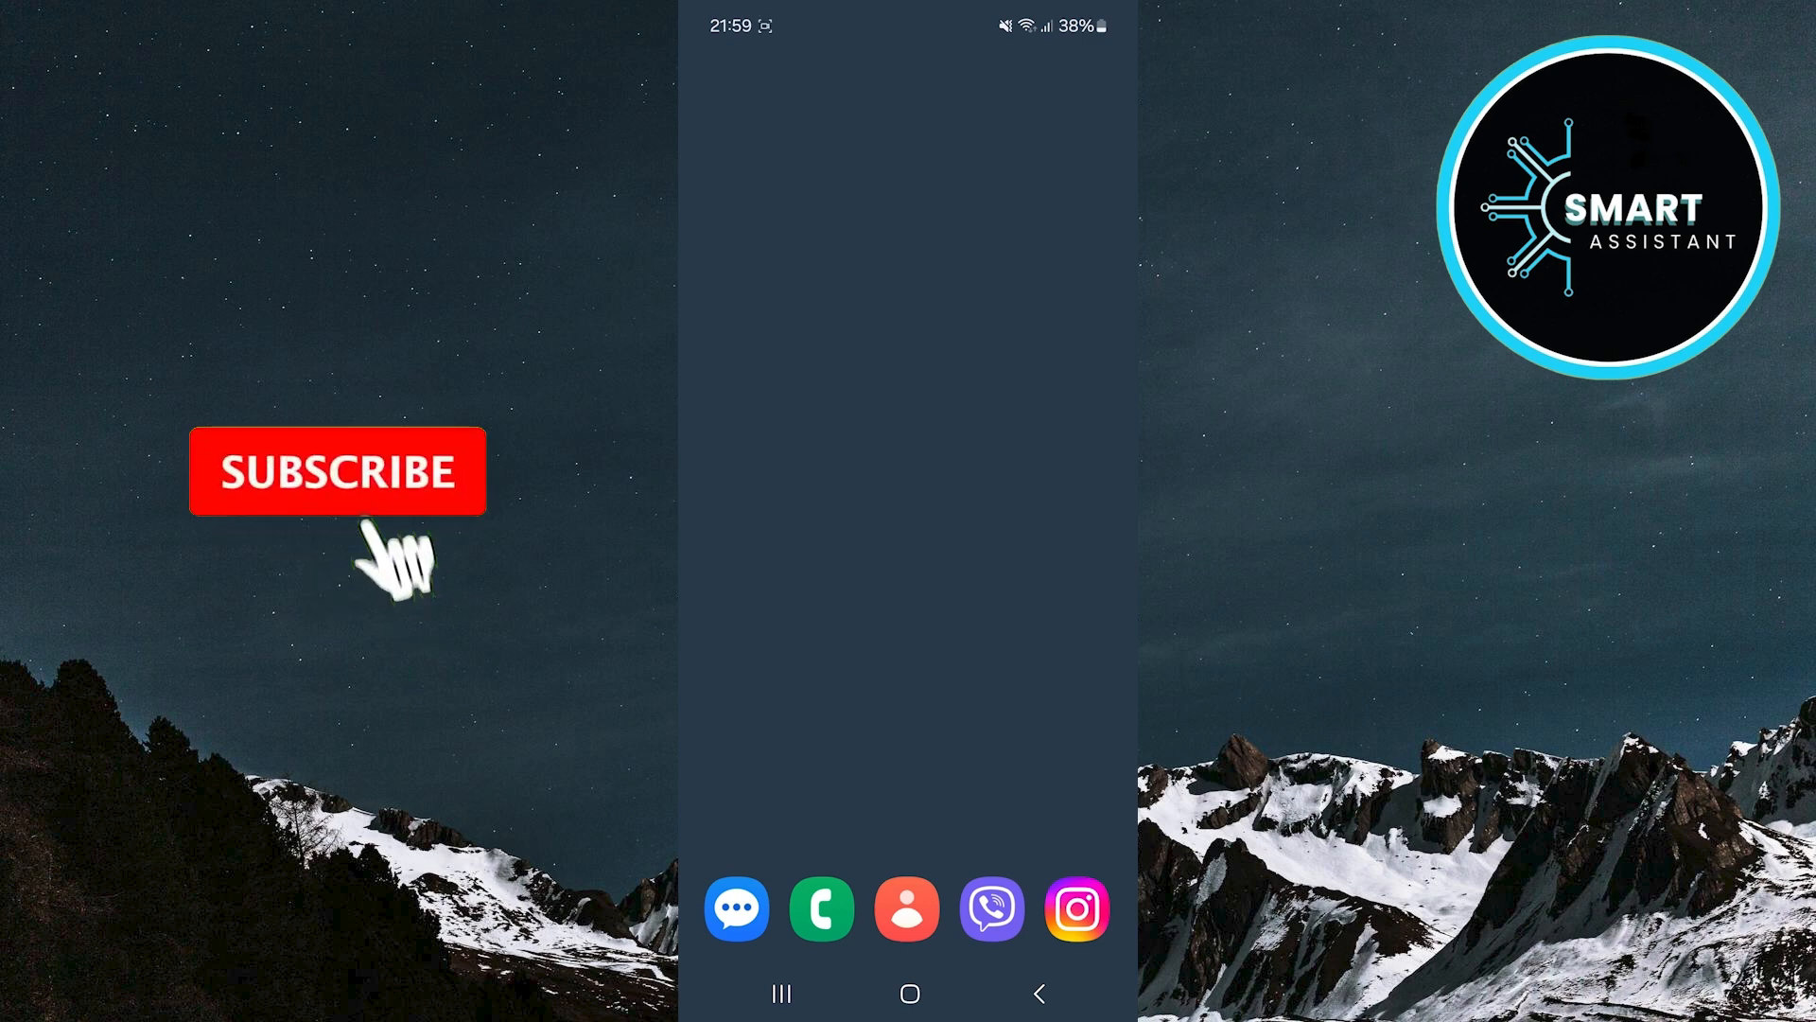
Open the Samsung Internet app from the app drawer and bring up its main menu.
click(335, 470)
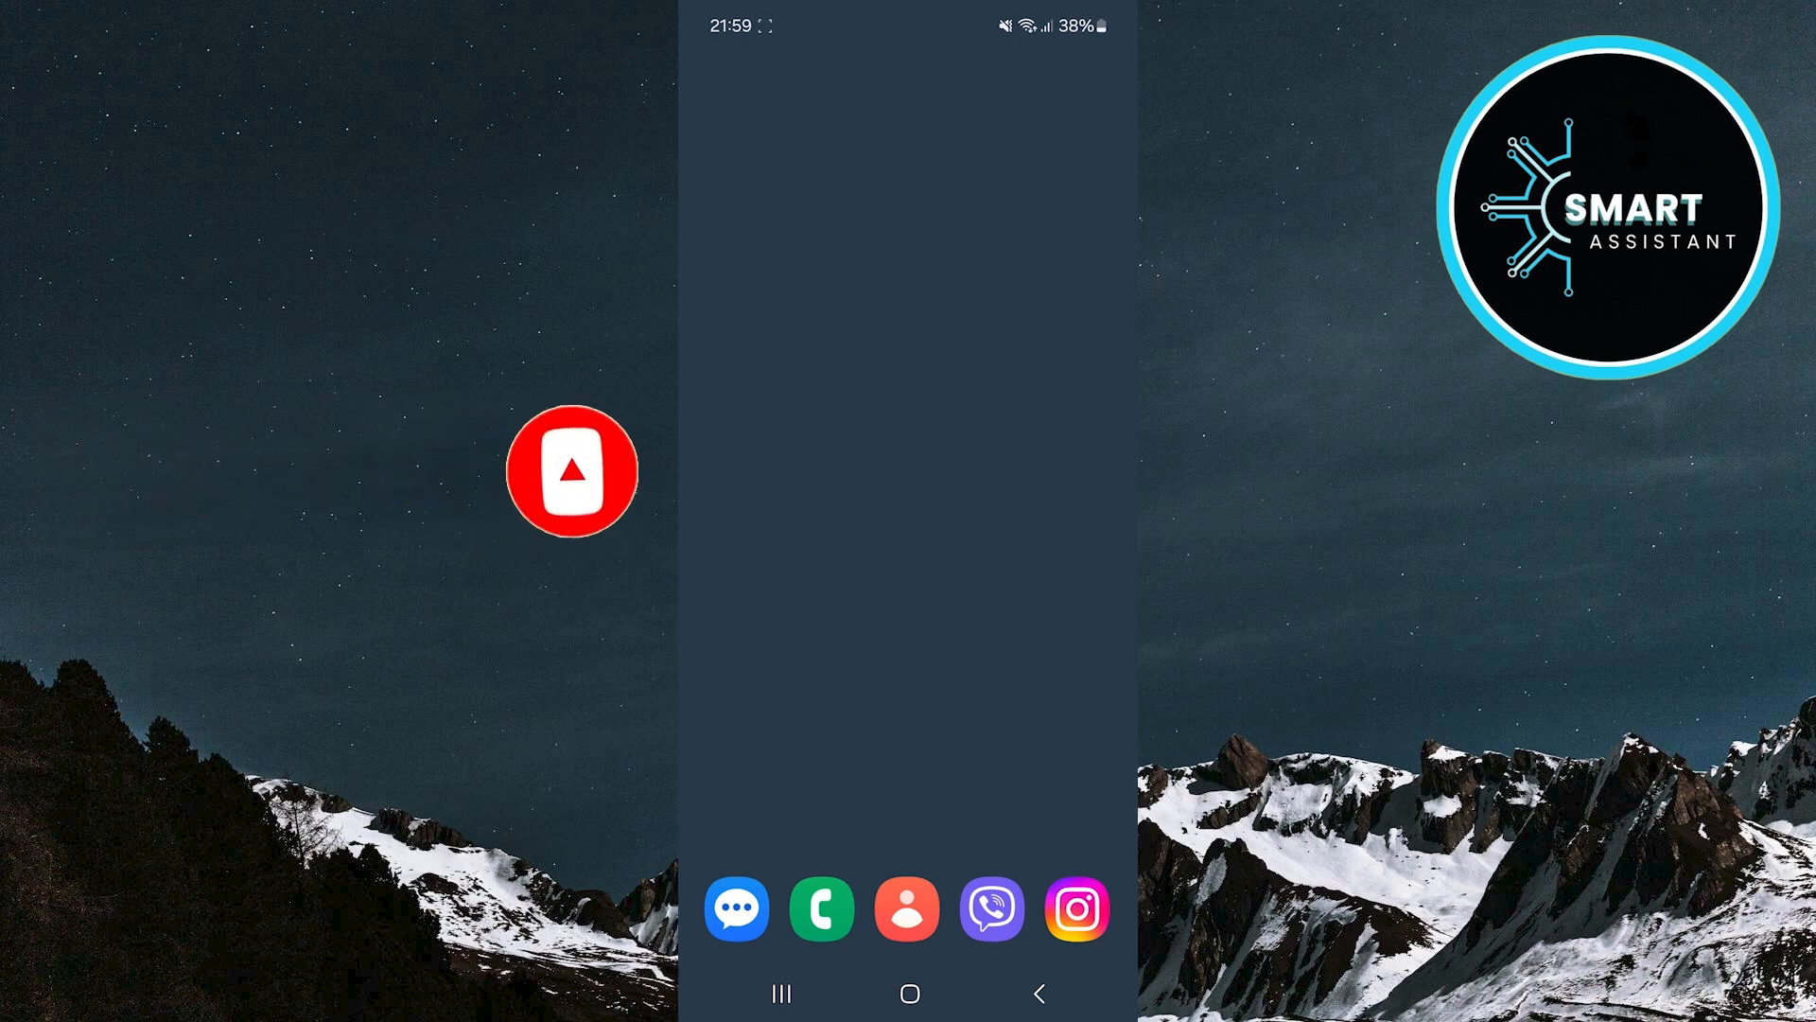
scroll(up, 3)
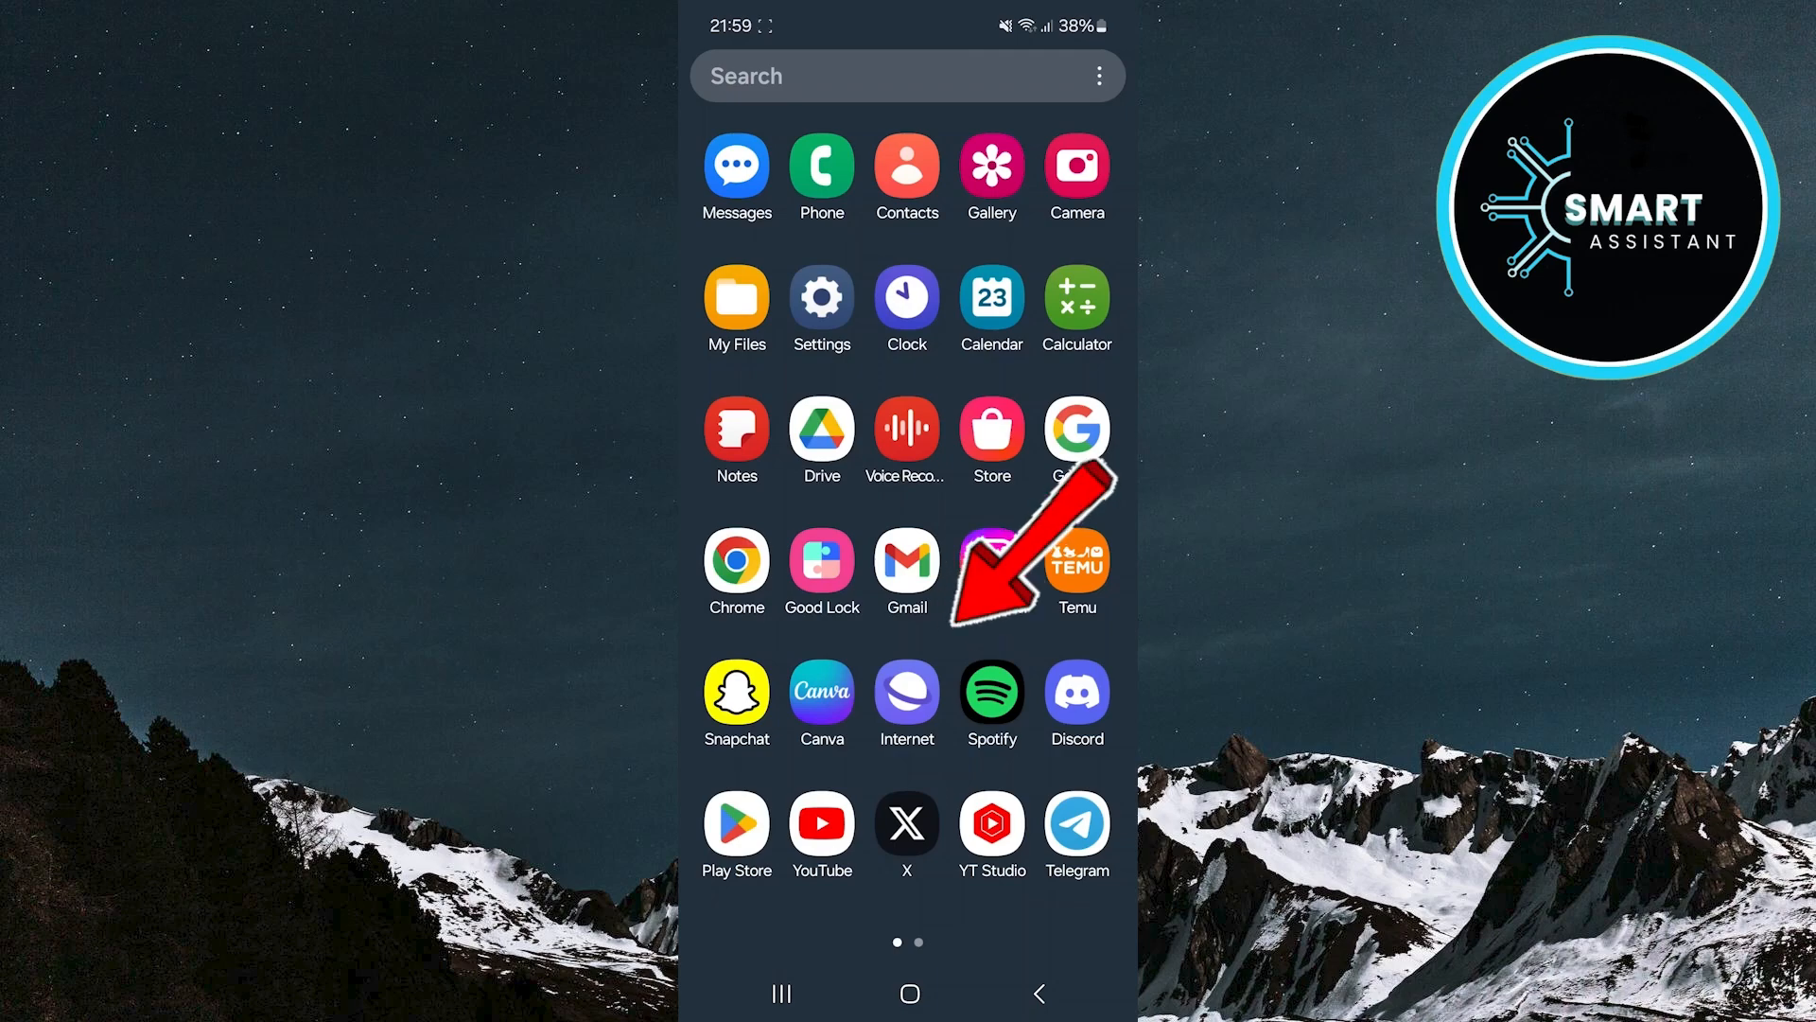
click(907, 696)
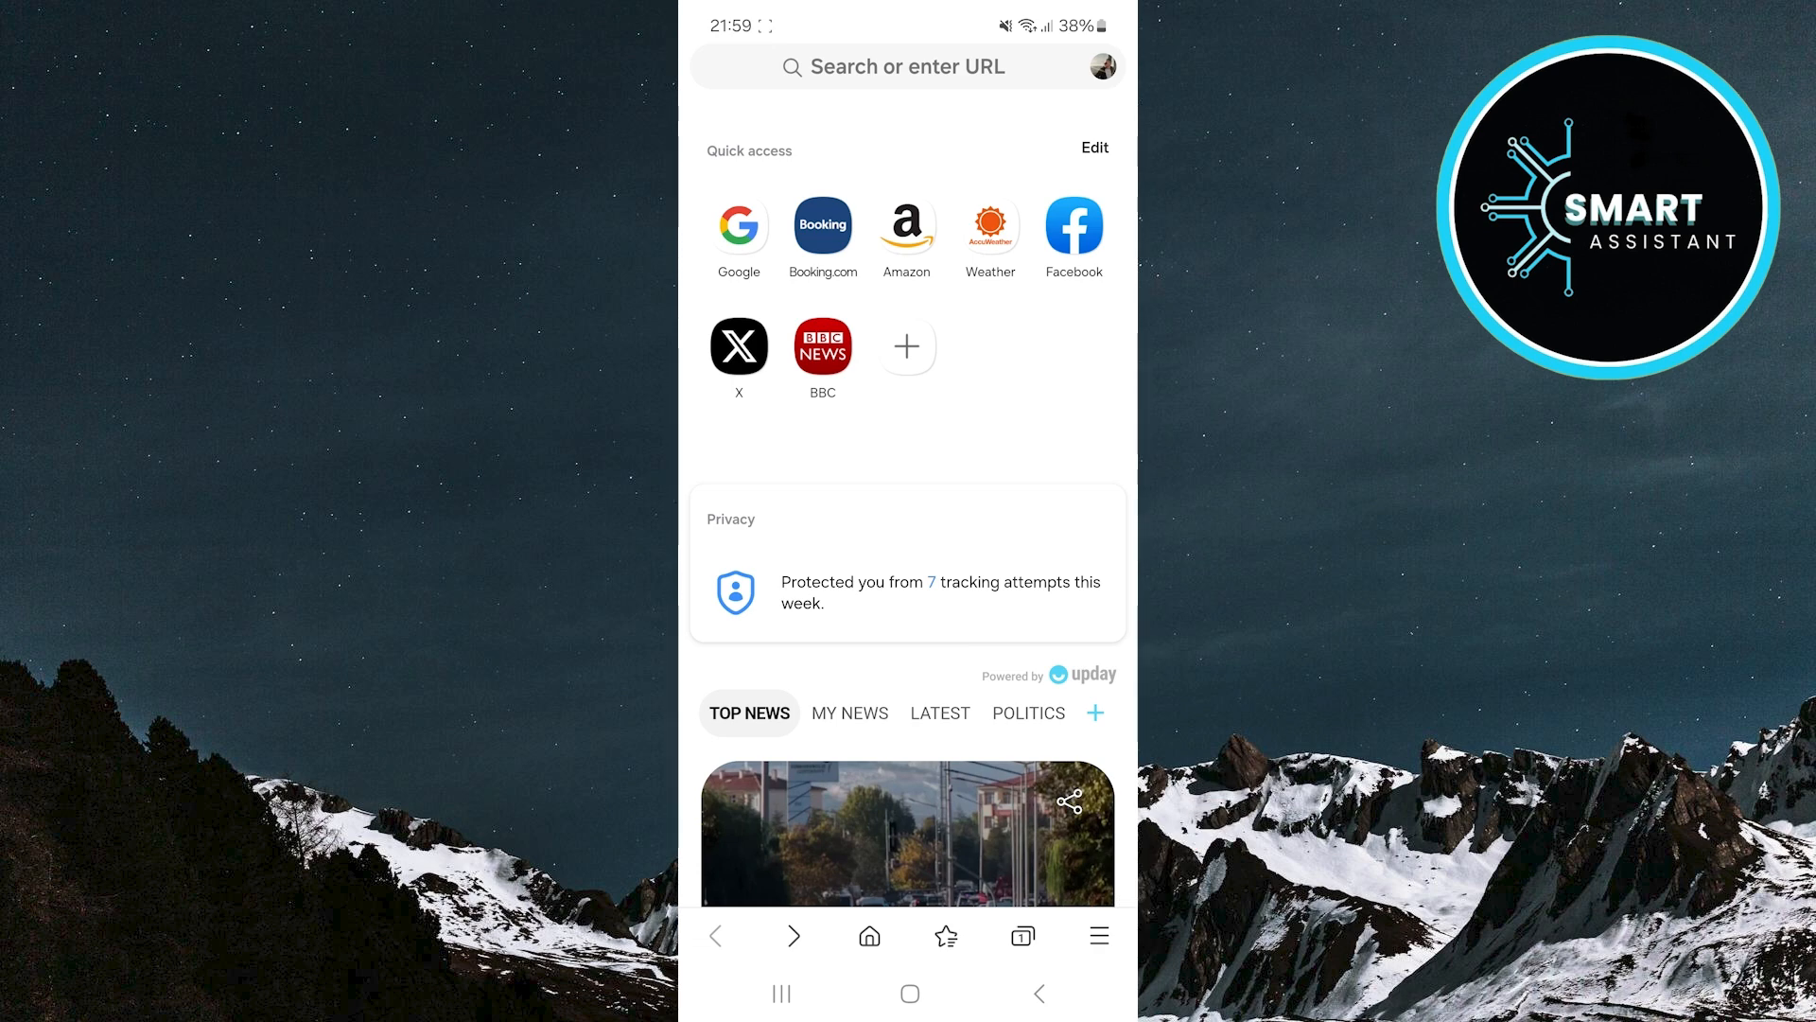
click(1094, 935)
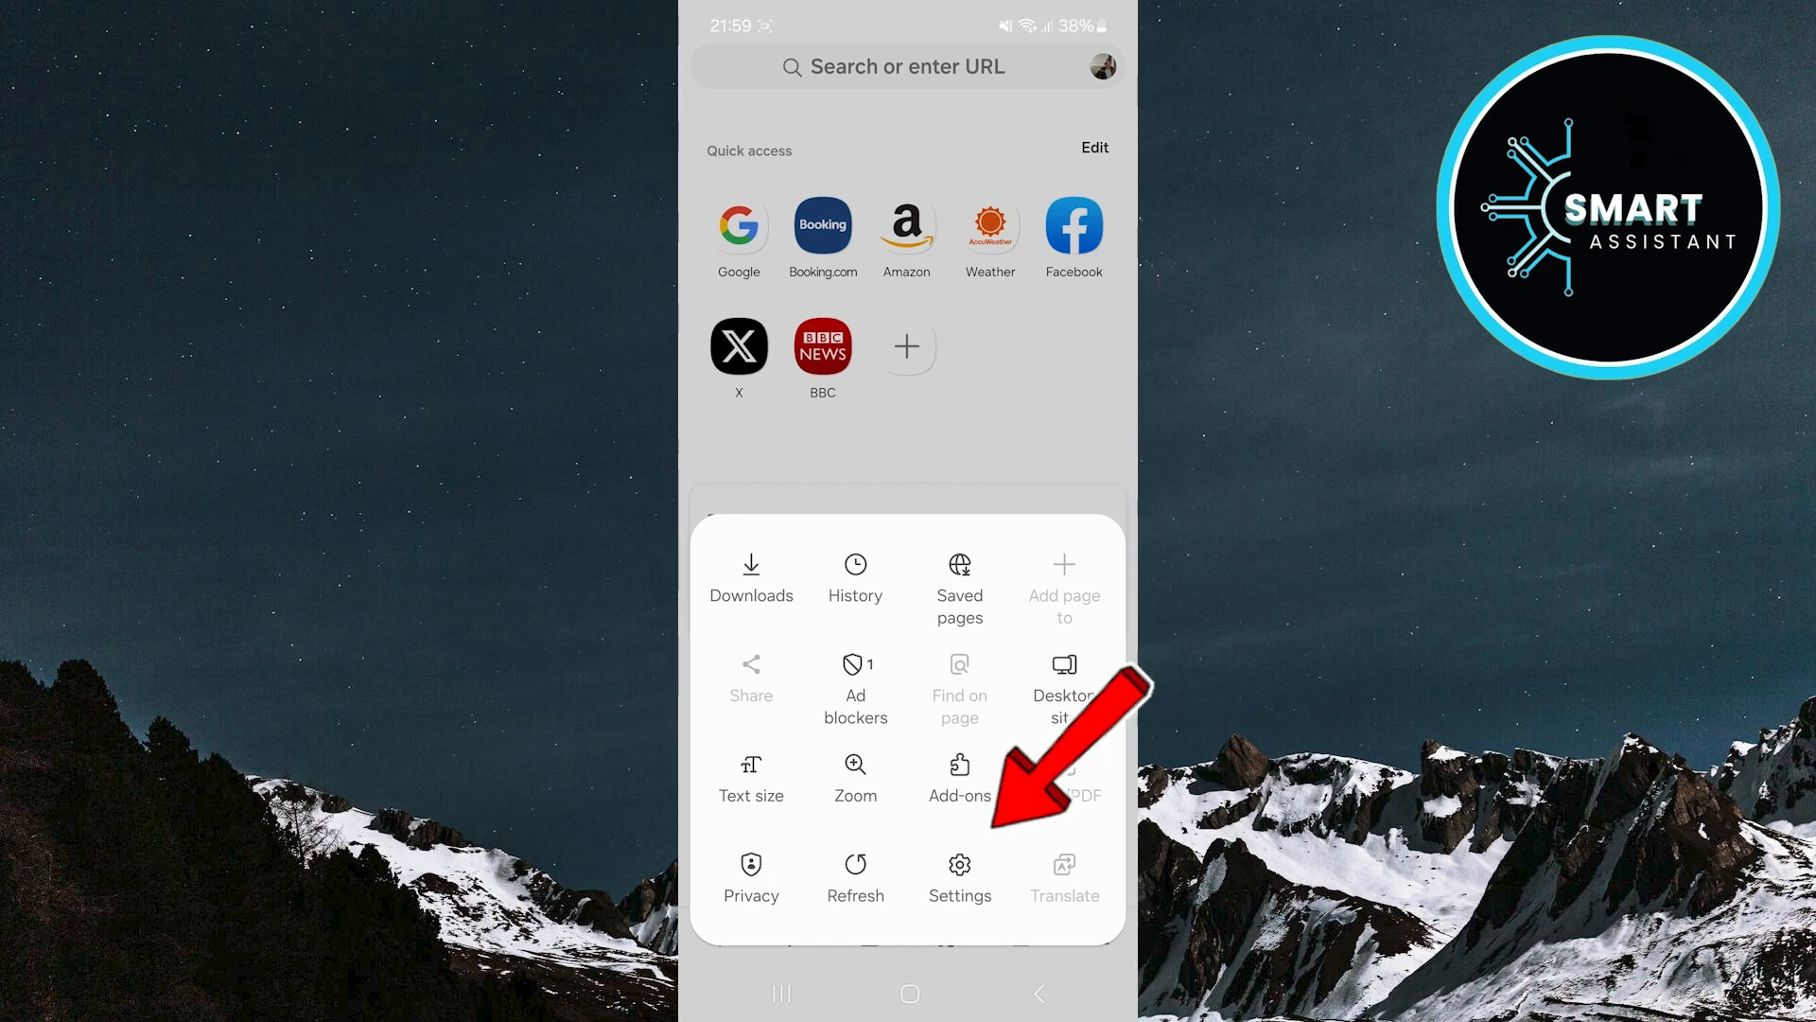
Choose Settings from the Samsung Internet menu.
click(959, 874)
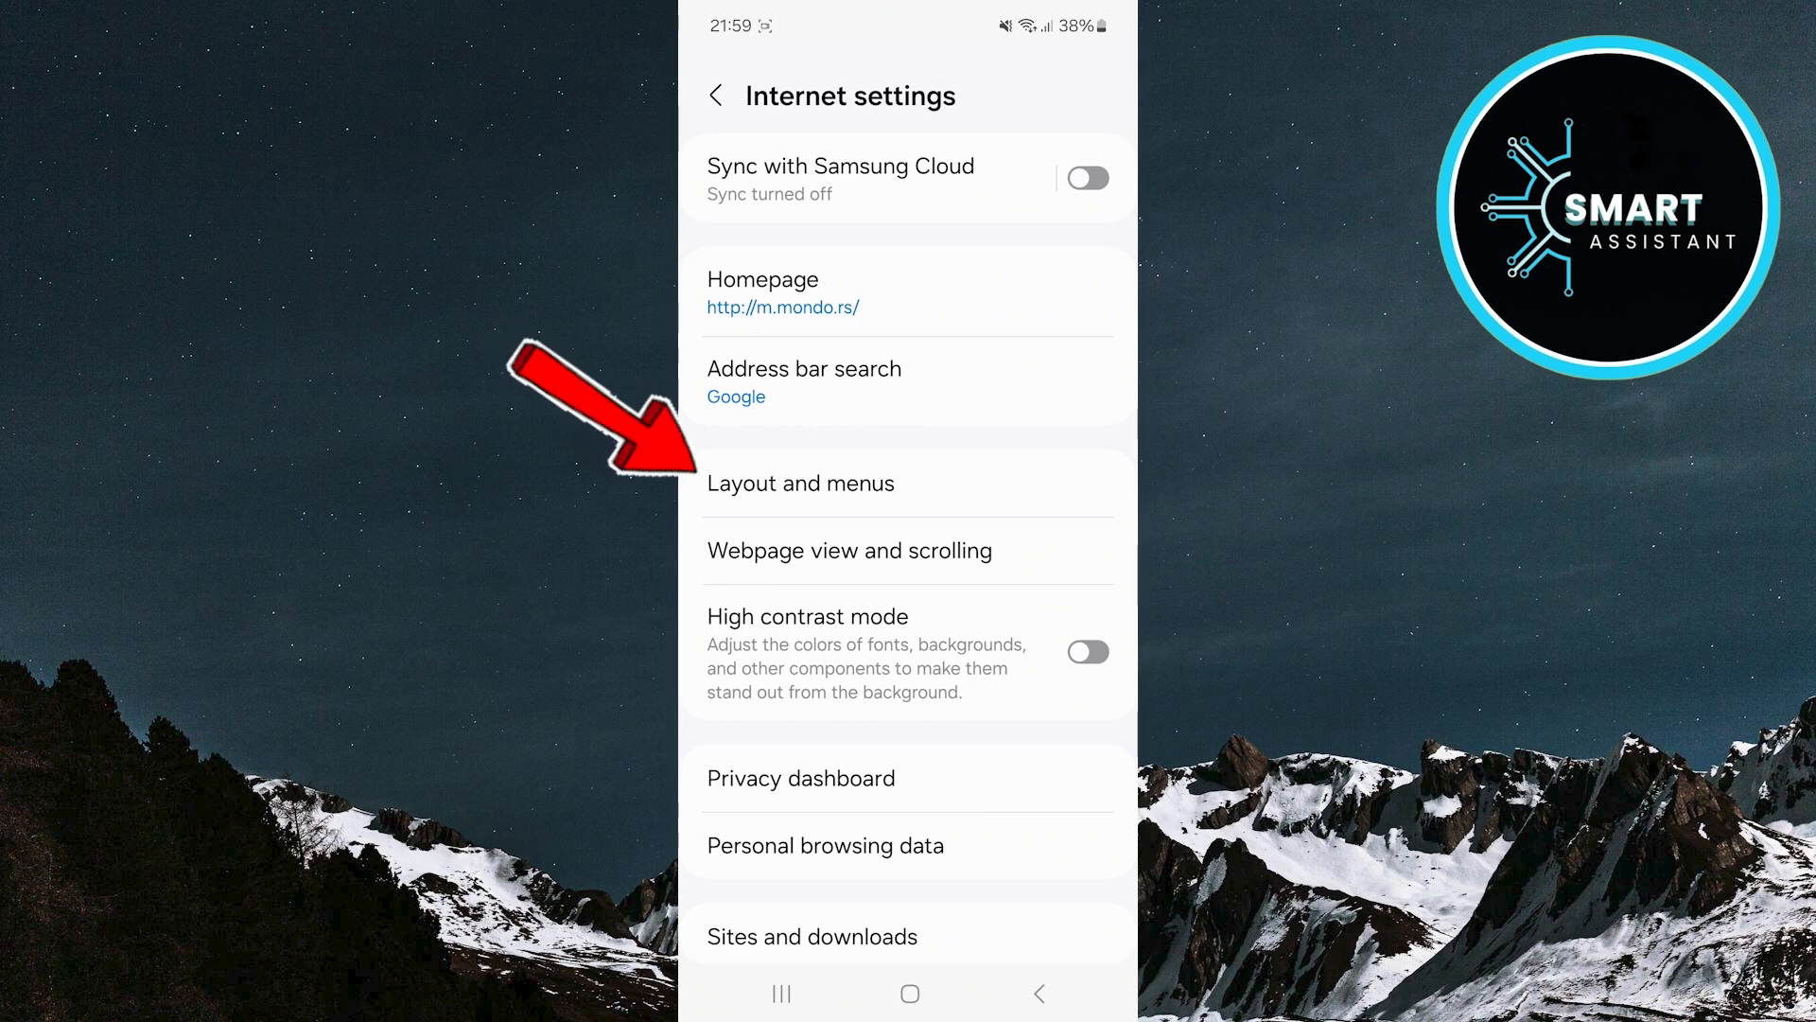
In Layout and menus, switch on 'Show address bar at bottom'.
click(800, 483)
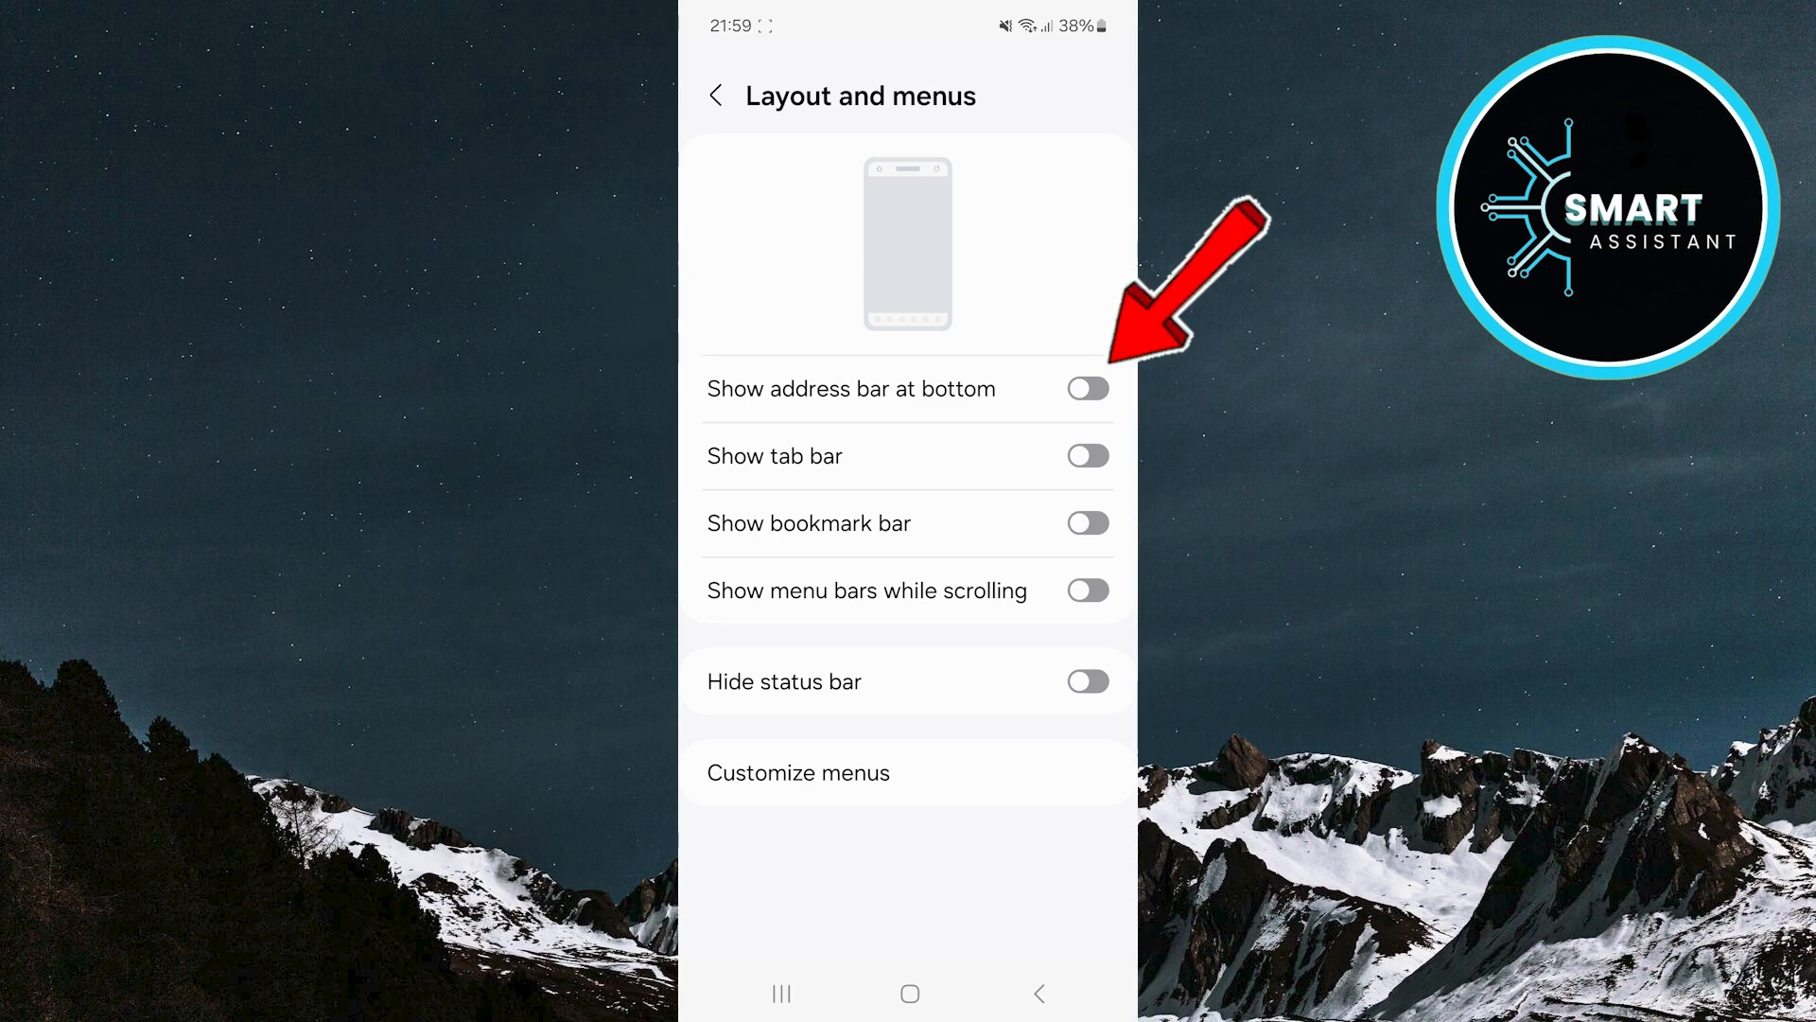
click(1085, 388)
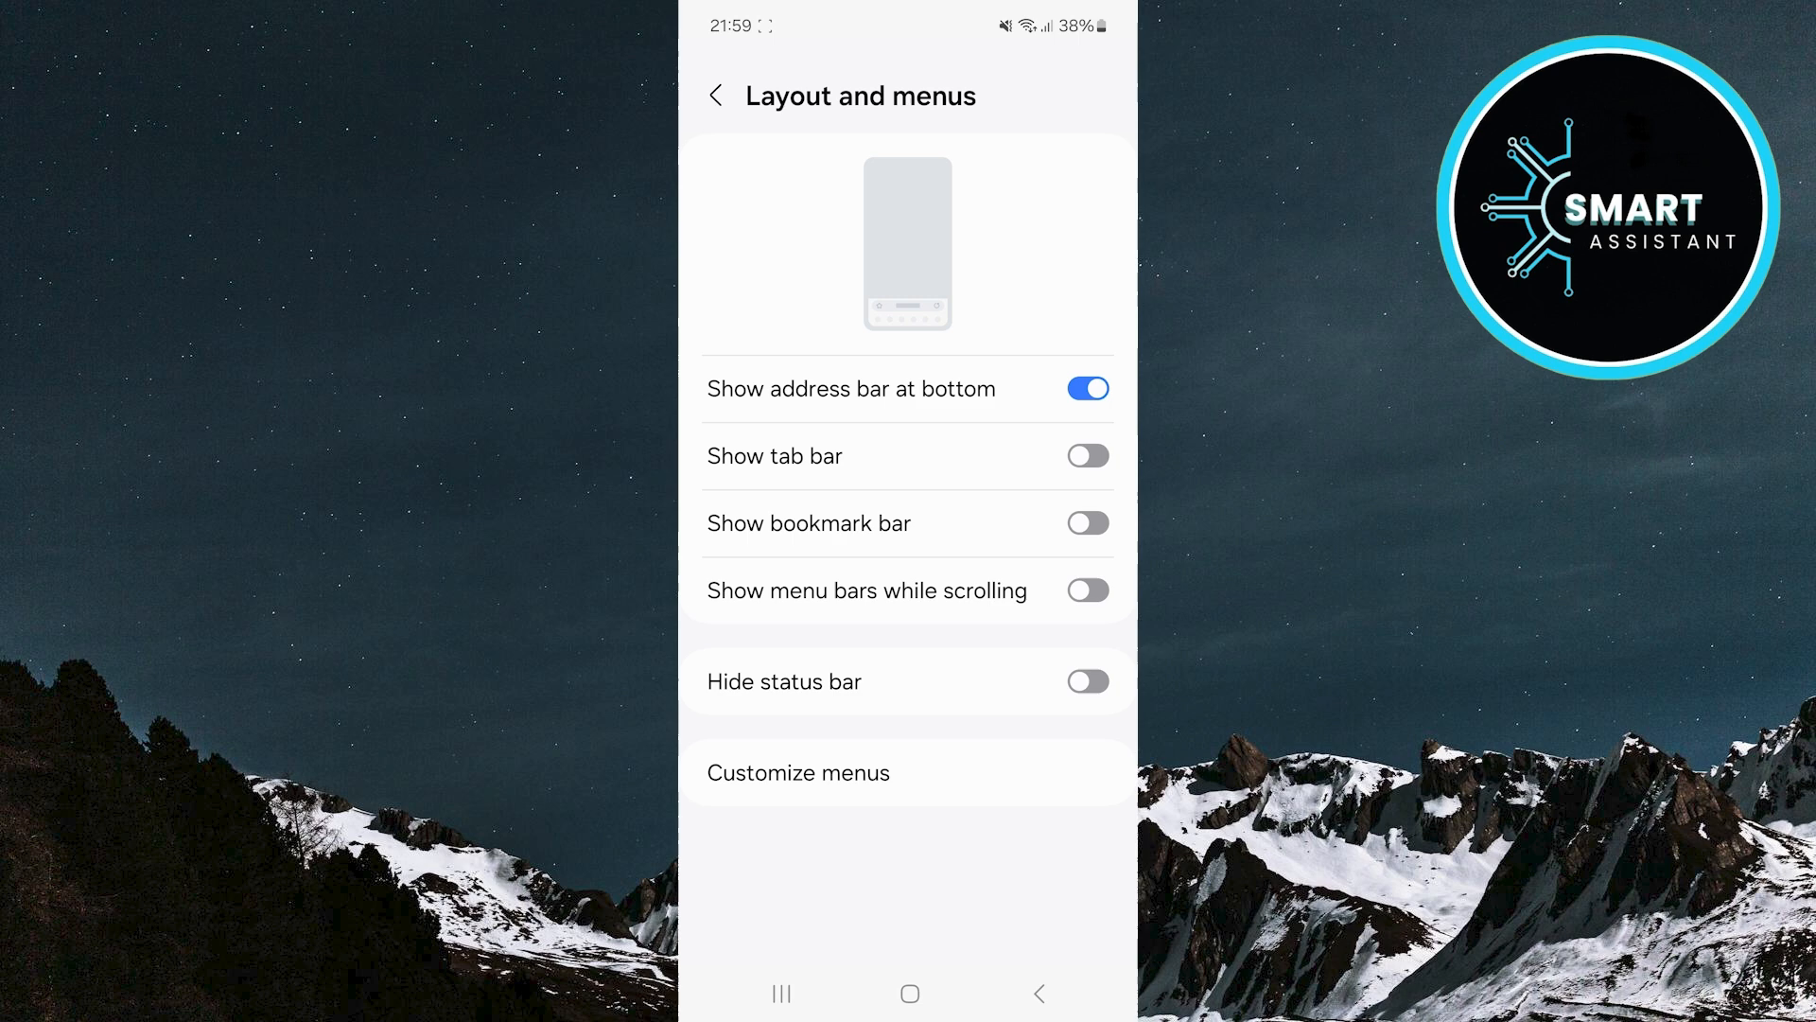